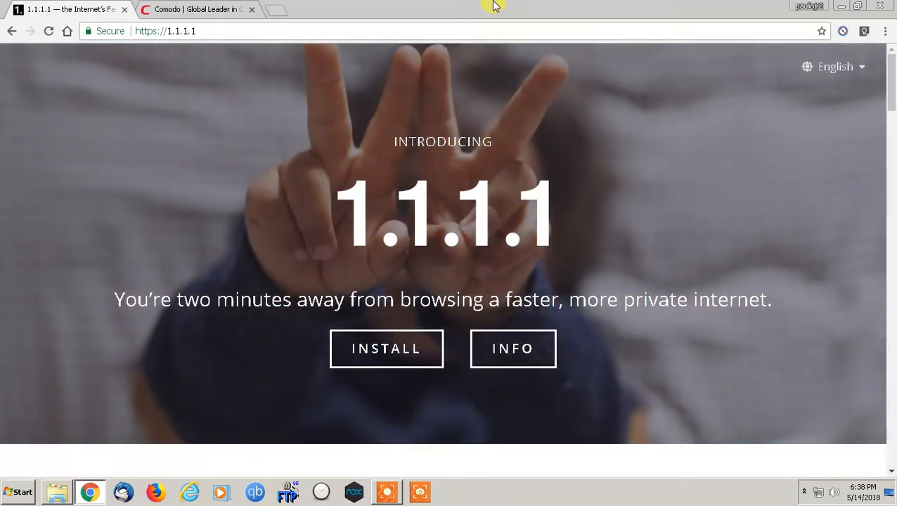
pyautogui.moveTo(471, 35)
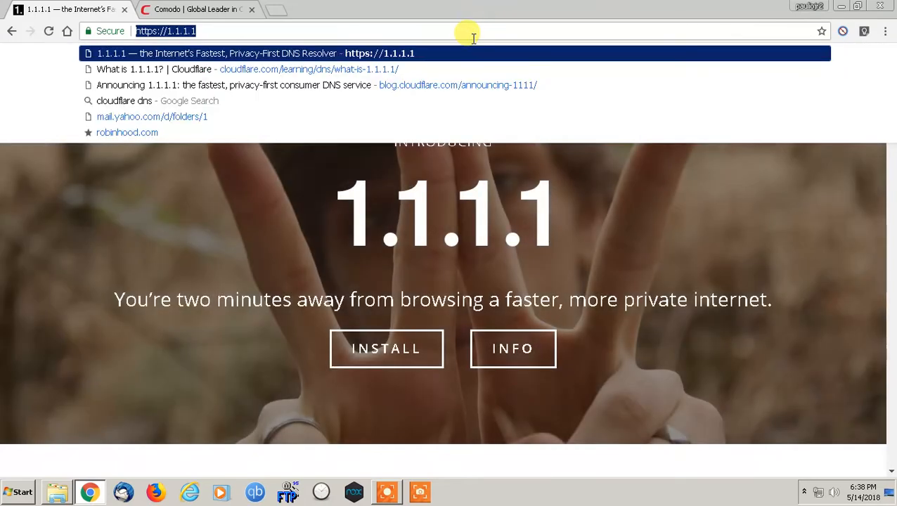
# Step: Step through the 1.1.1.1 setup guide's macOS, Linux and Router instructions
pyautogui.write('google.com')
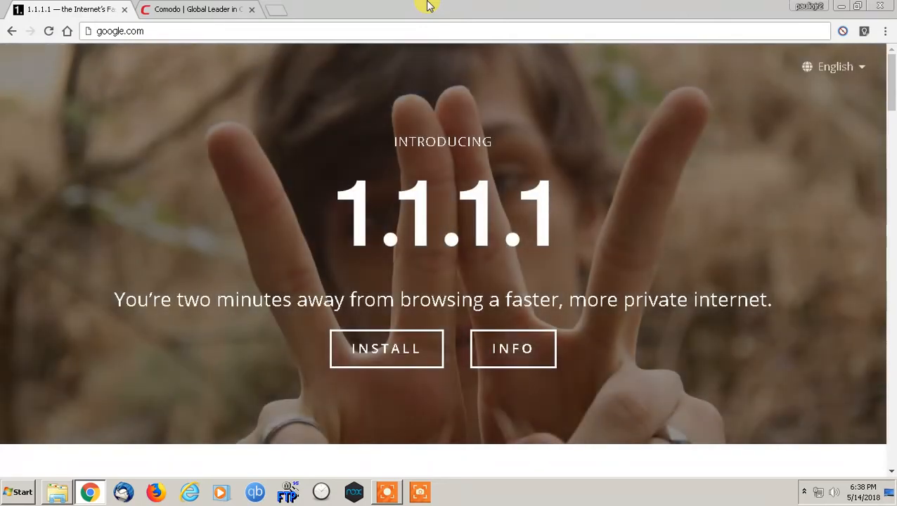
pyautogui.moveTo(386, 348)
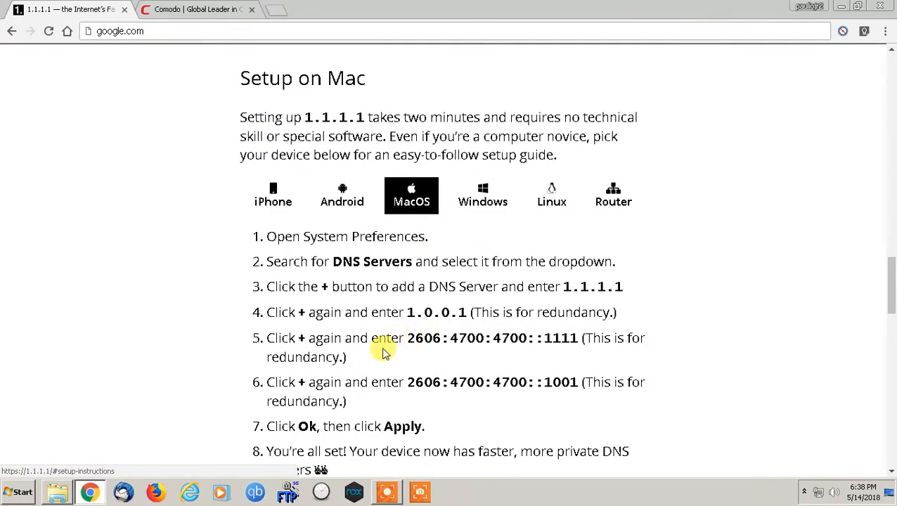
pyautogui.moveTo(273, 201)
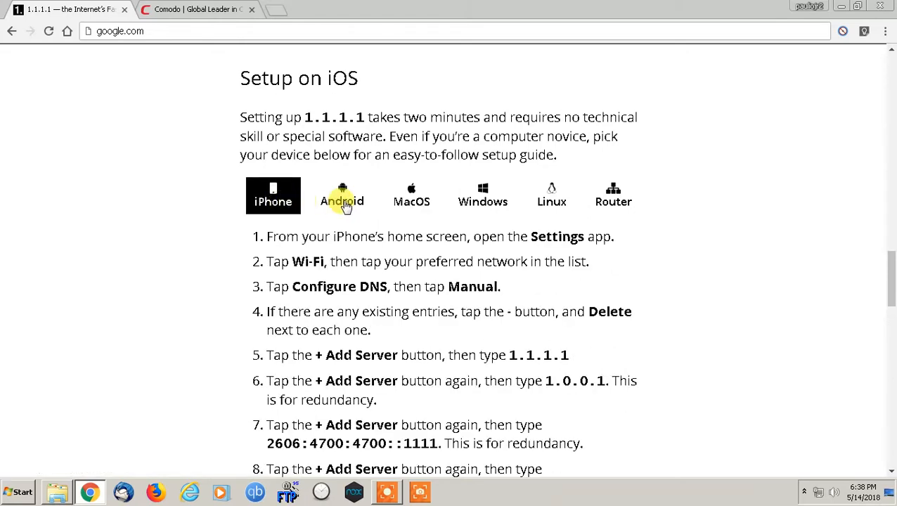
pyautogui.click(411, 195)
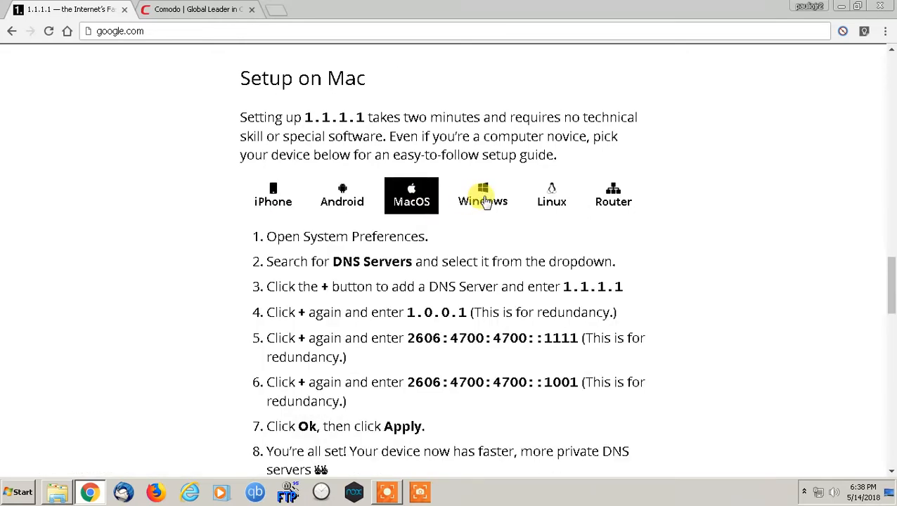
pyautogui.click(551, 194)
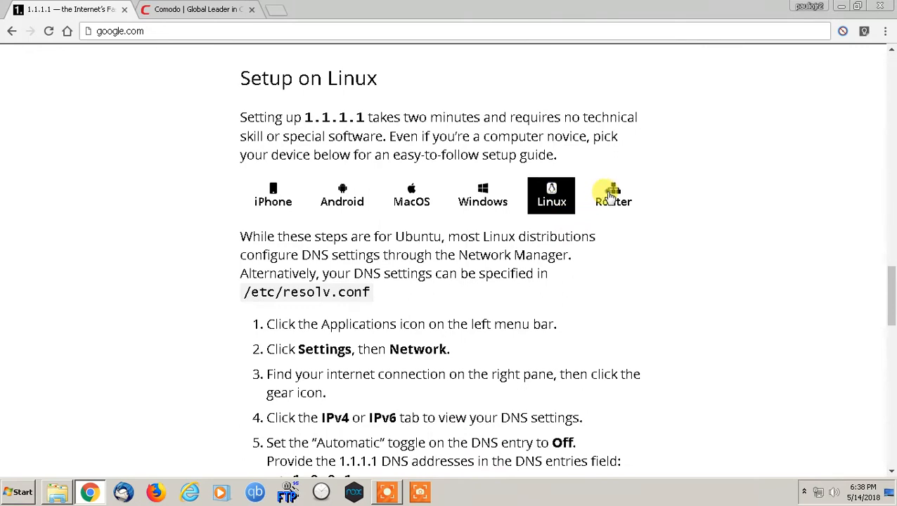
pyautogui.click(613, 195)
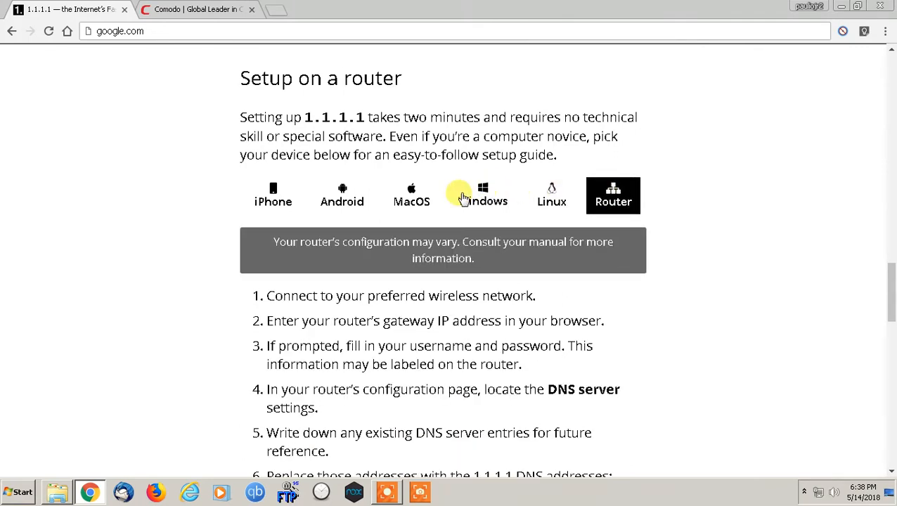
pyautogui.moveTo(556, 195)
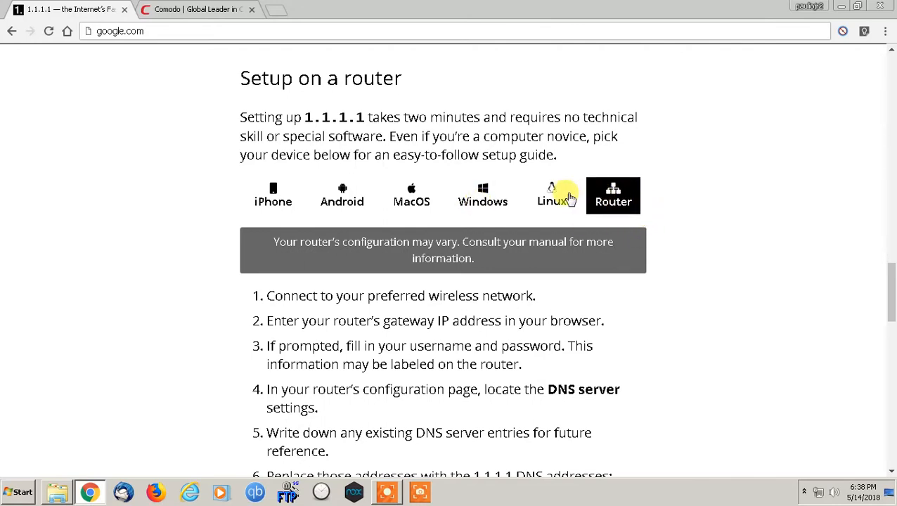
pyautogui.moveTo(526, 6)
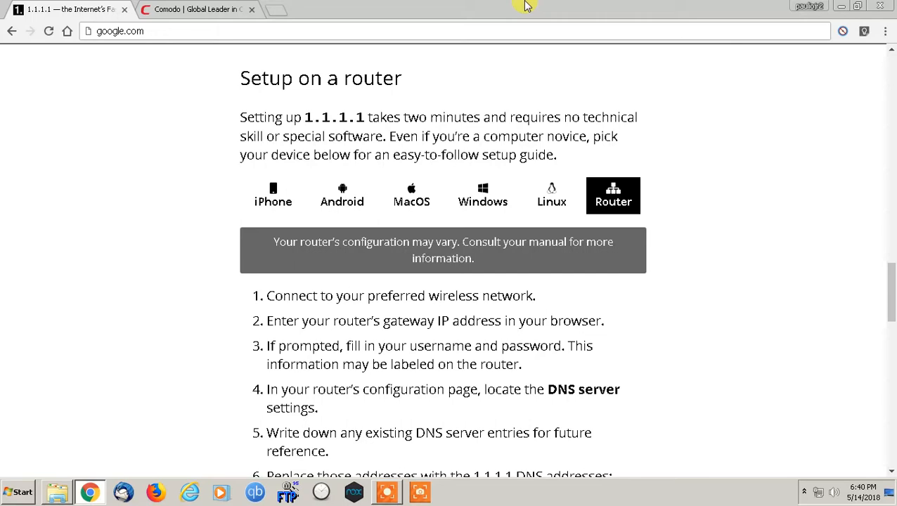
pyautogui.scroll(-3)
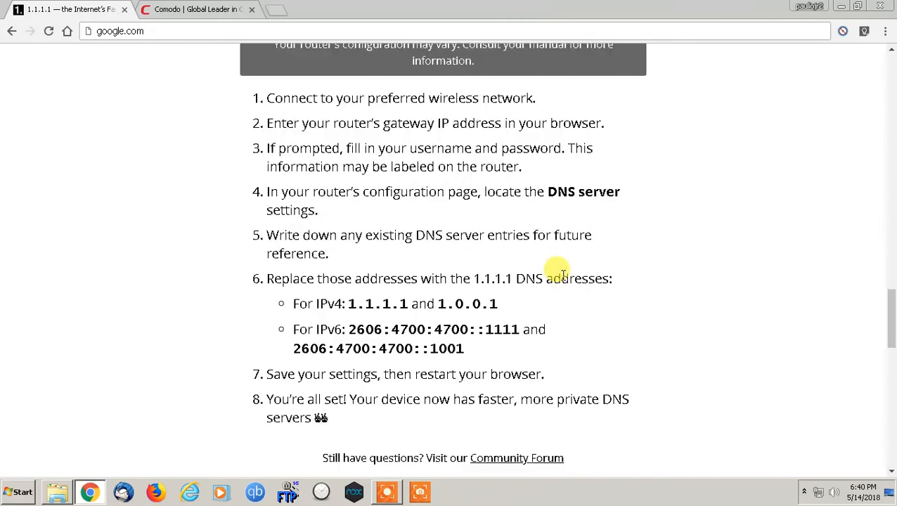
pyautogui.scroll(3)
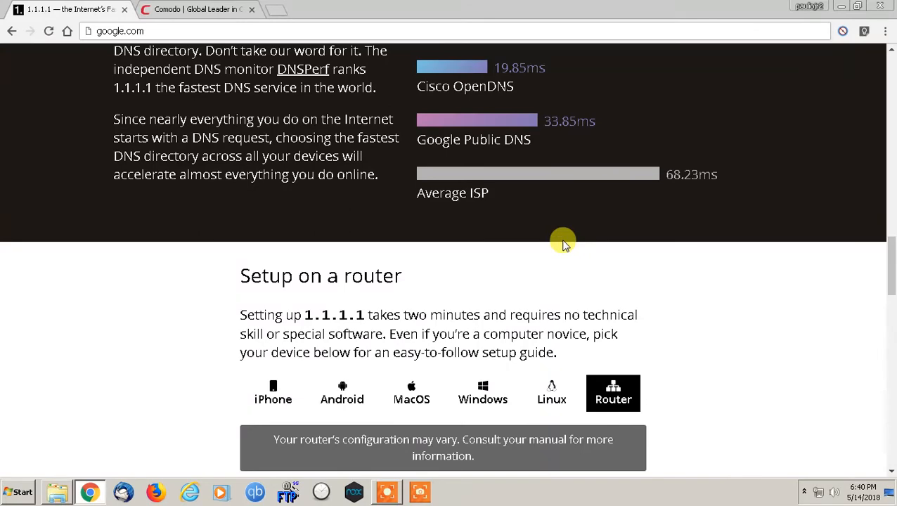
pyautogui.scroll(3)
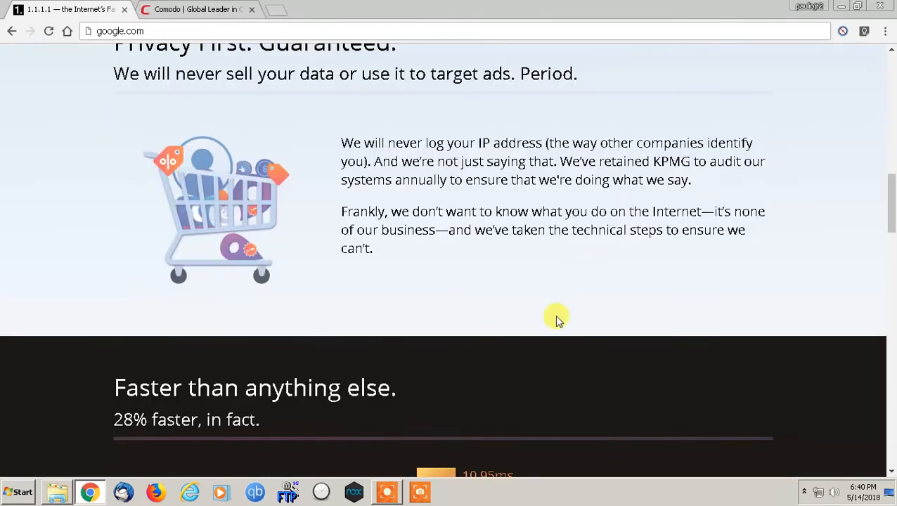
pyautogui.scroll(-3)
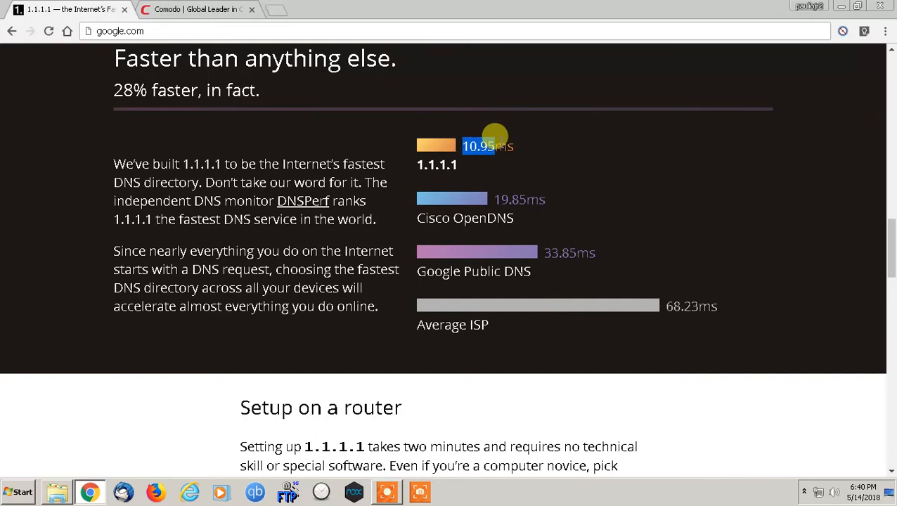
pyautogui.moveTo(524, 147)
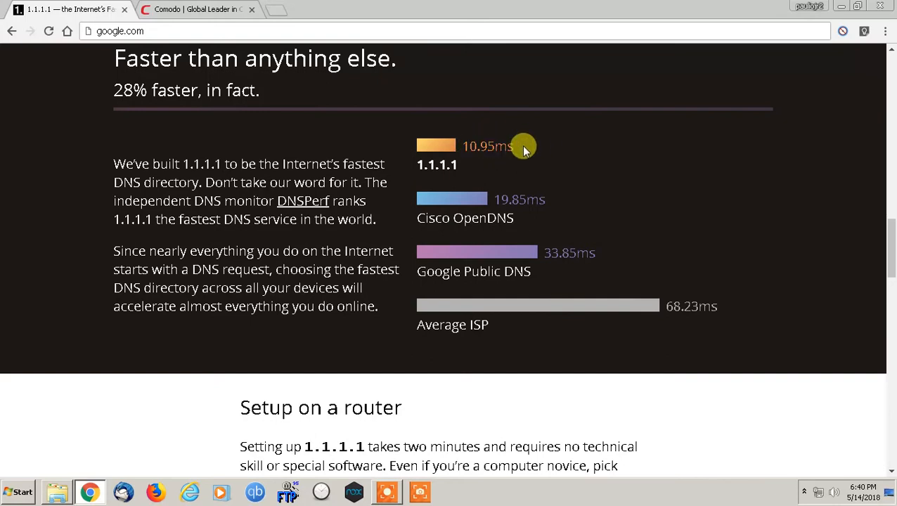
pyautogui.moveTo(579, 197)
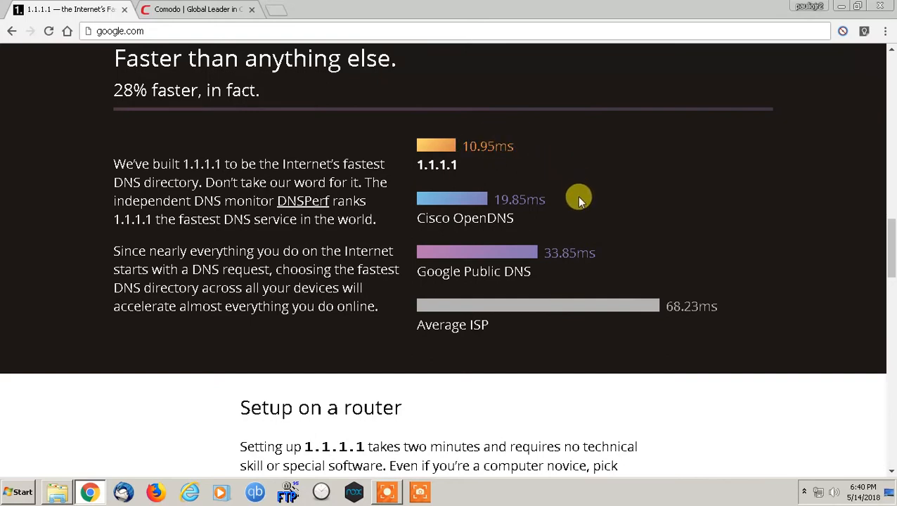
pyautogui.scroll(-3)
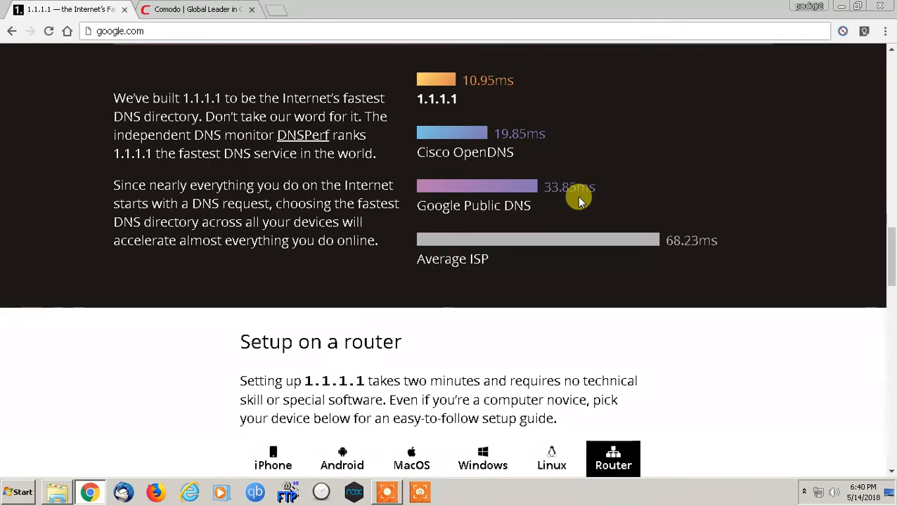
pyautogui.scroll(-3)
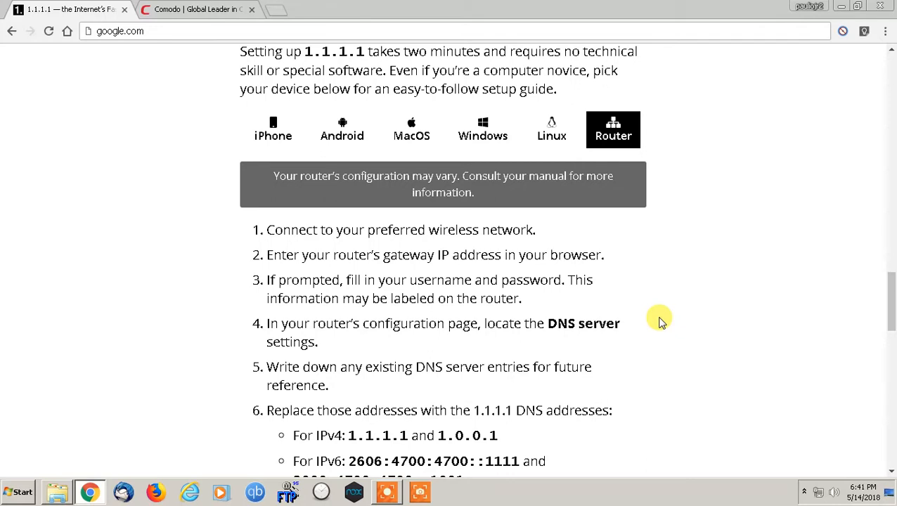
pyautogui.scroll(3)
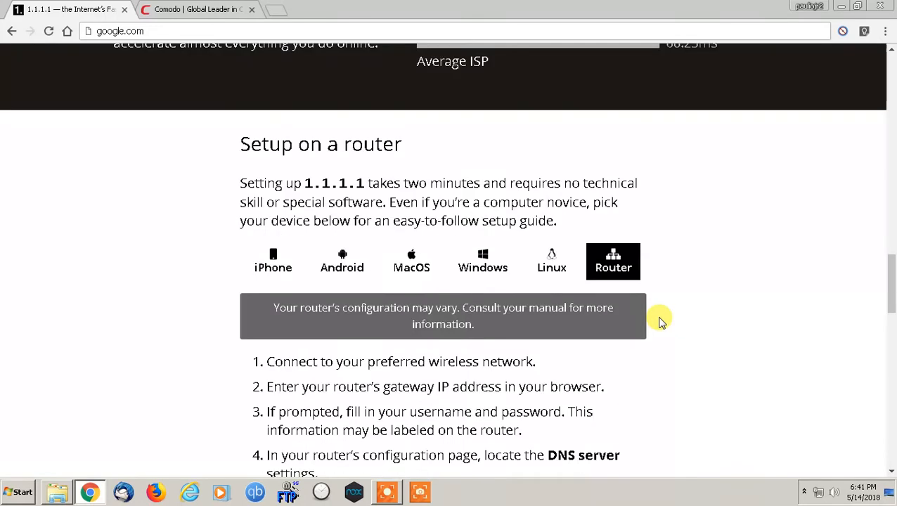
pyautogui.scroll(3)
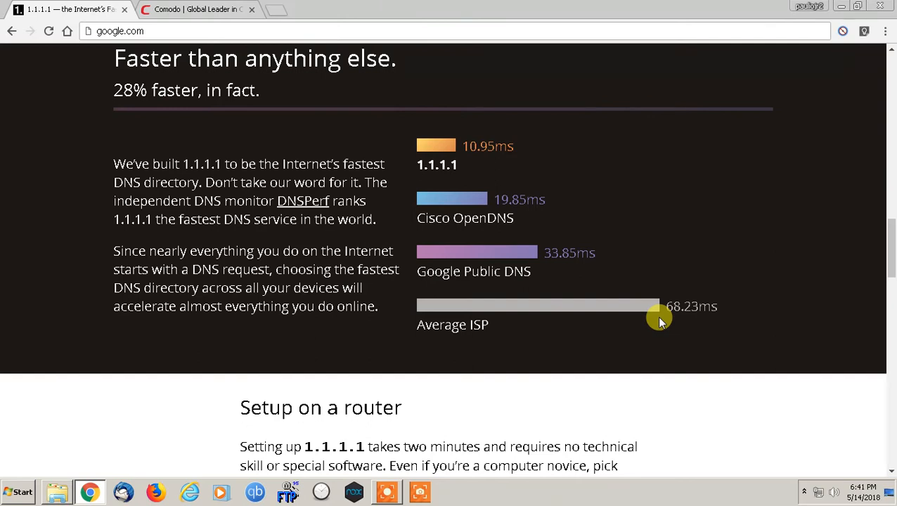
pyautogui.moveTo(687, 428)
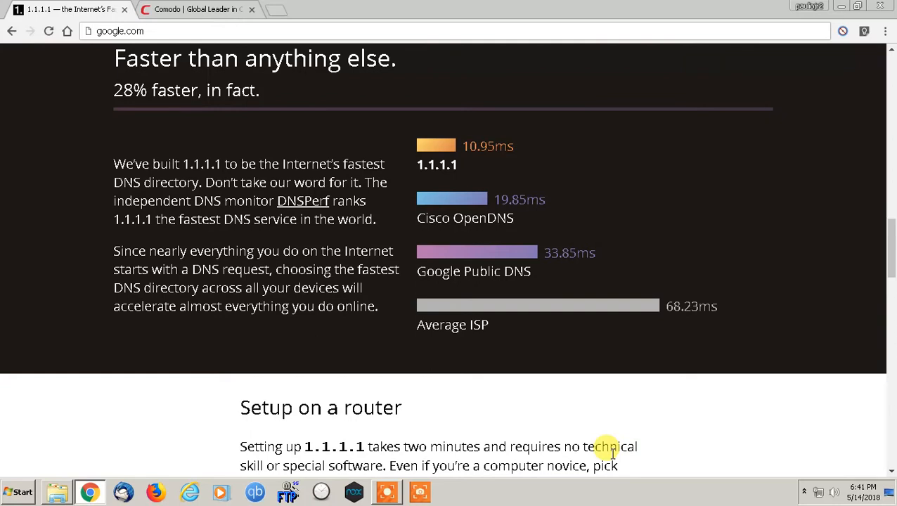
pyautogui.moveTo(806, 492)
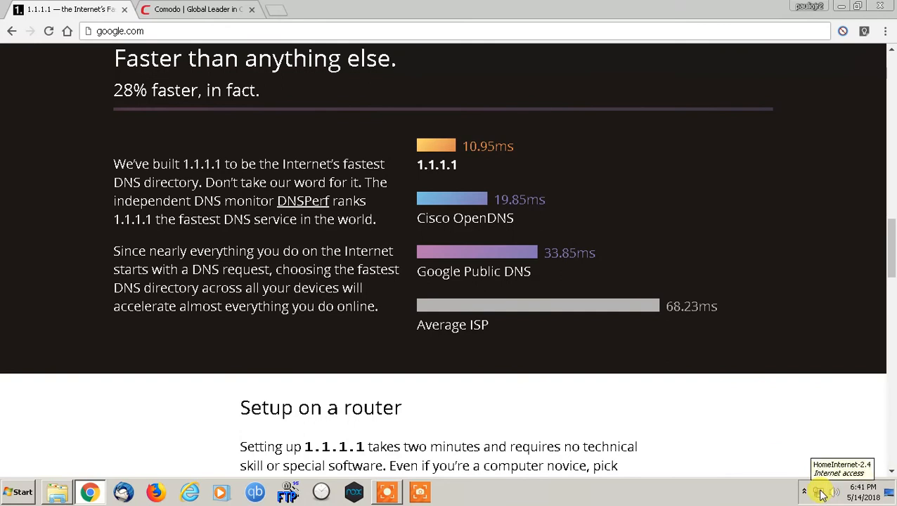
pyautogui.moveTo(785, 427)
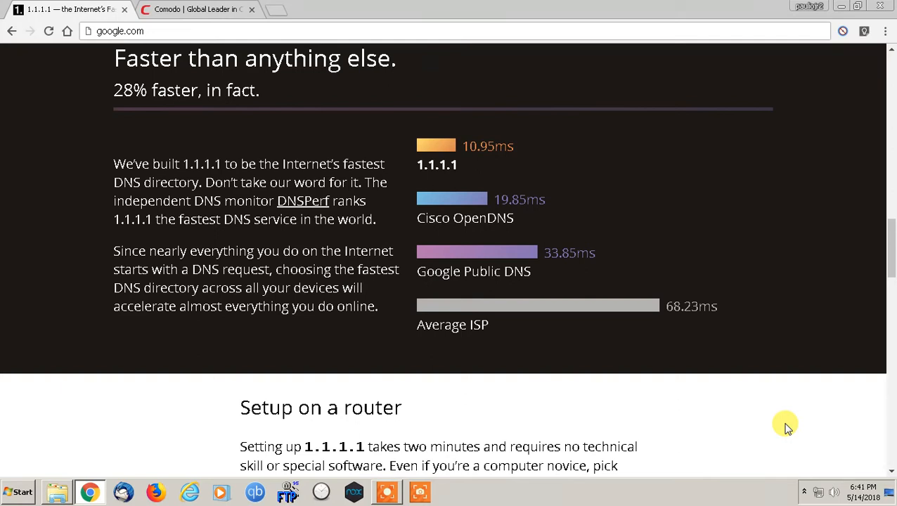
pyautogui.moveTo(809, 465)
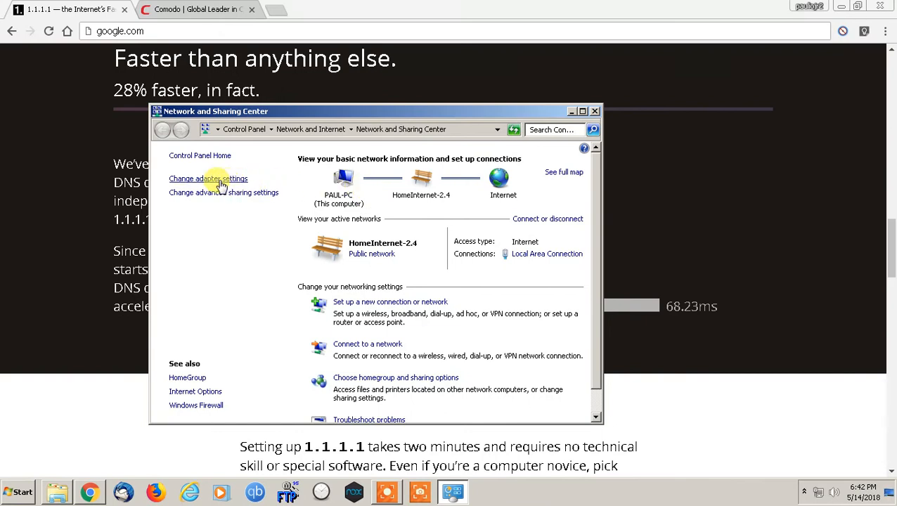
# Step: Open Change adapter settings and the Local Area Connection properties
pyautogui.click(208, 179)
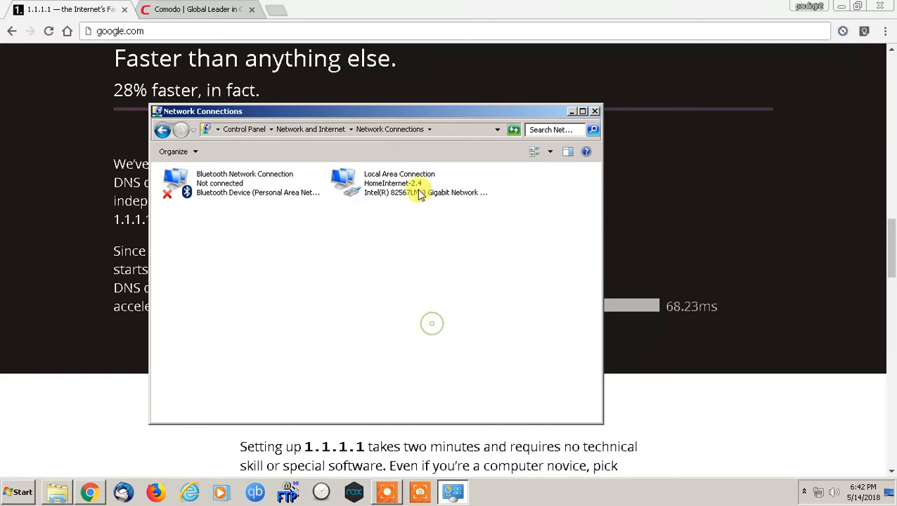
pyautogui.click(410, 183)
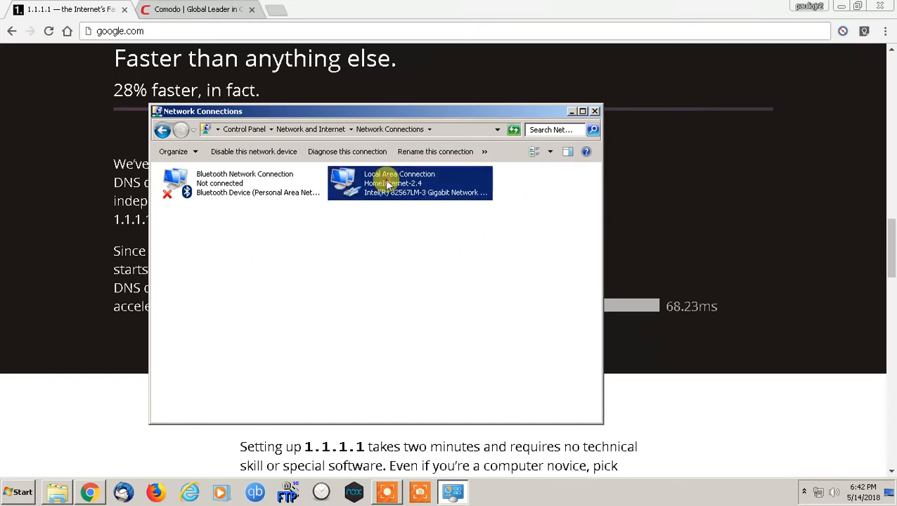
pyautogui.doubleClick(410, 183)
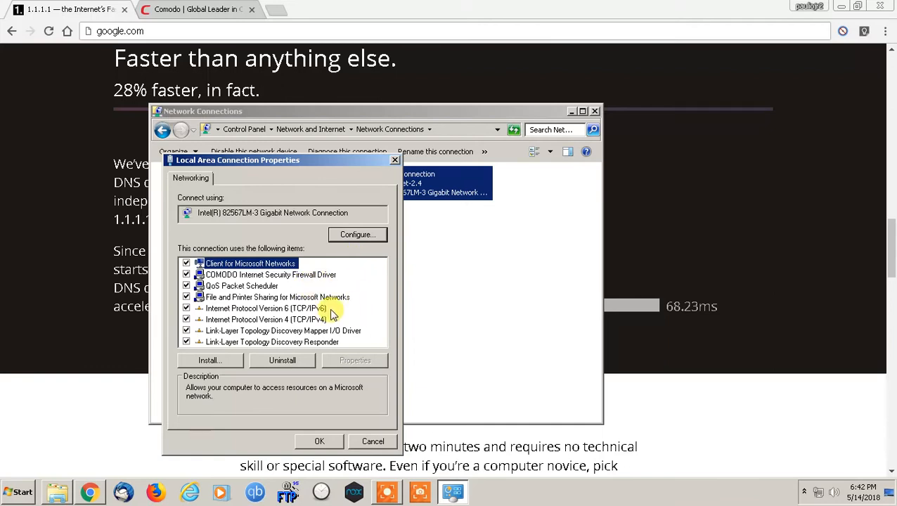
# Step: Switch between the IPv4 and IPv6 entries, then return to the 1.1.1.1 speed comparison page
pyautogui.click(266, 320)
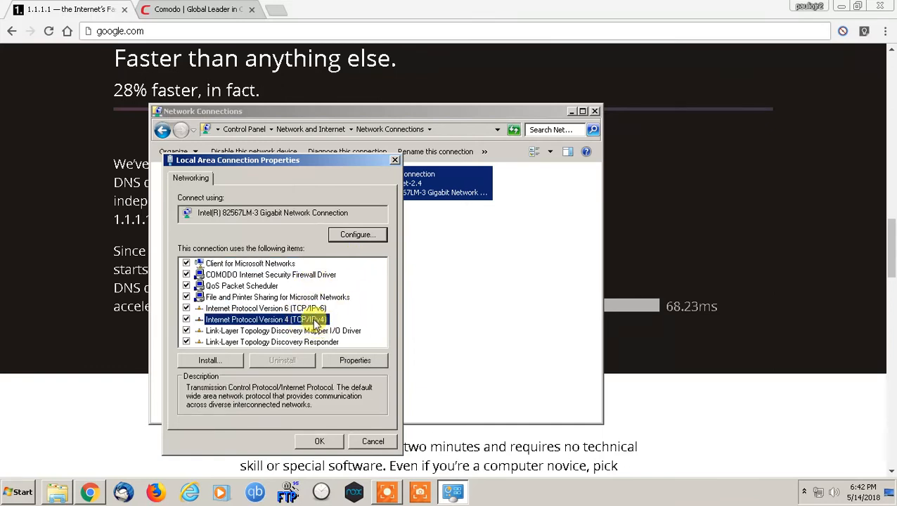
pyautogui.click(267, 308)
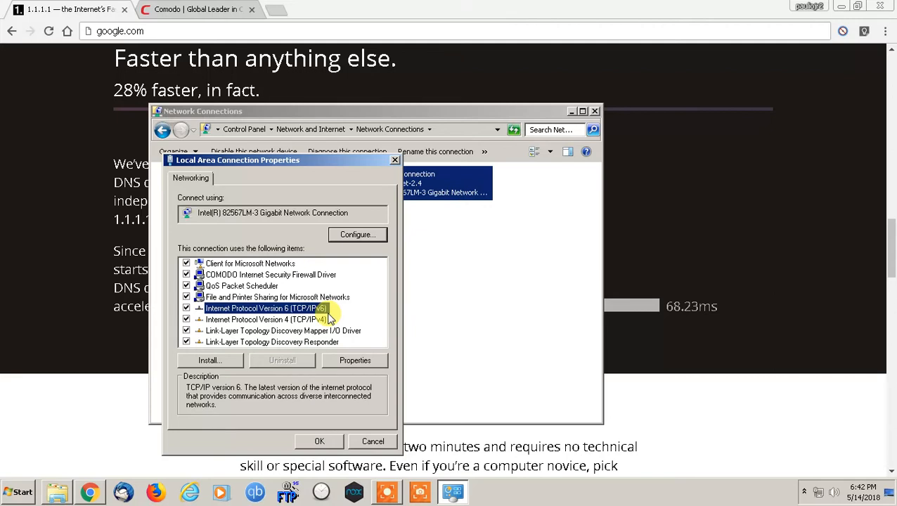
pyautogui.click(264, 319)
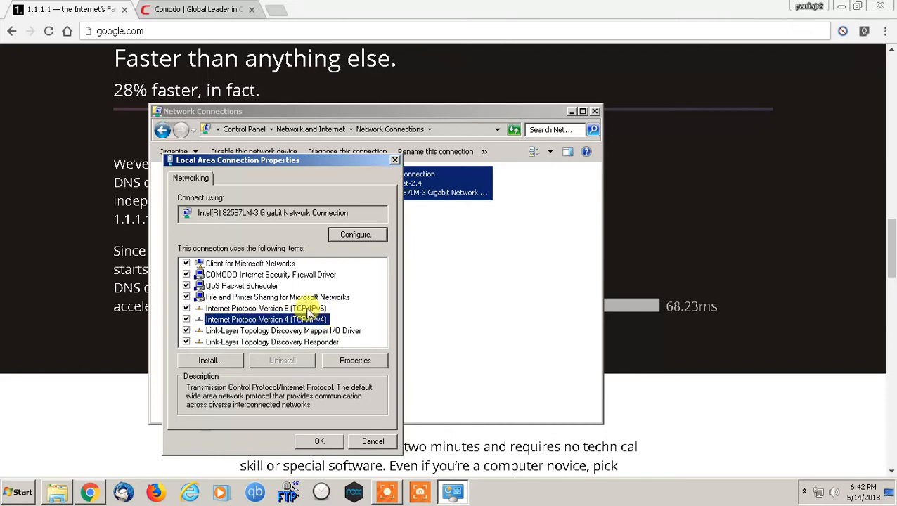
pyautogui.click(266, 308)
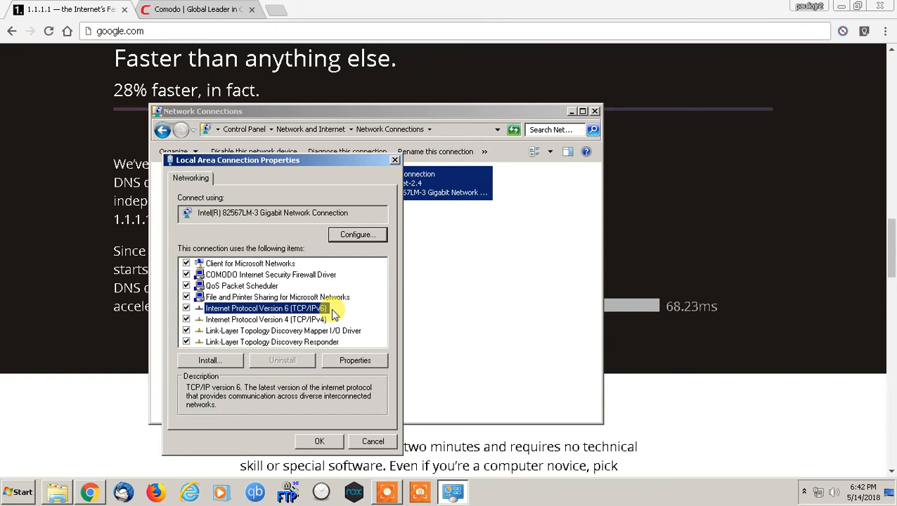
pyautogui.click(266, 320)
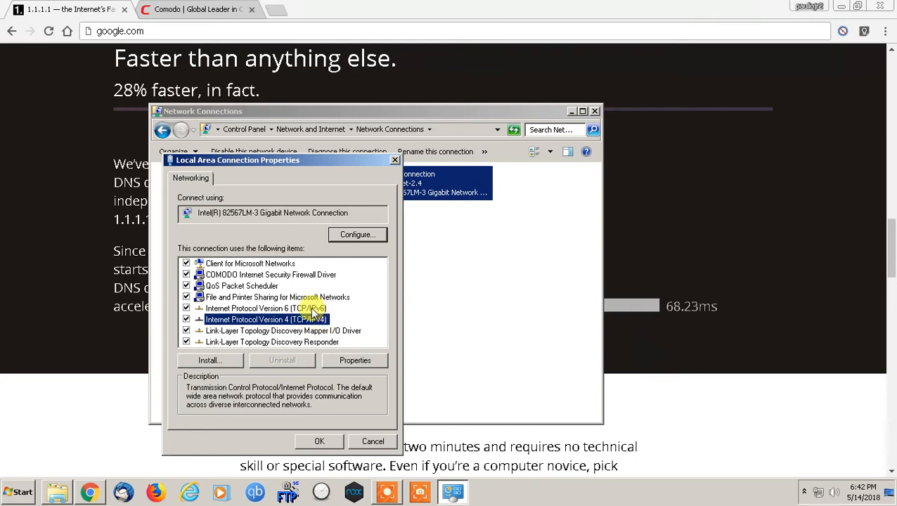
pyautogui.click(265, 308)
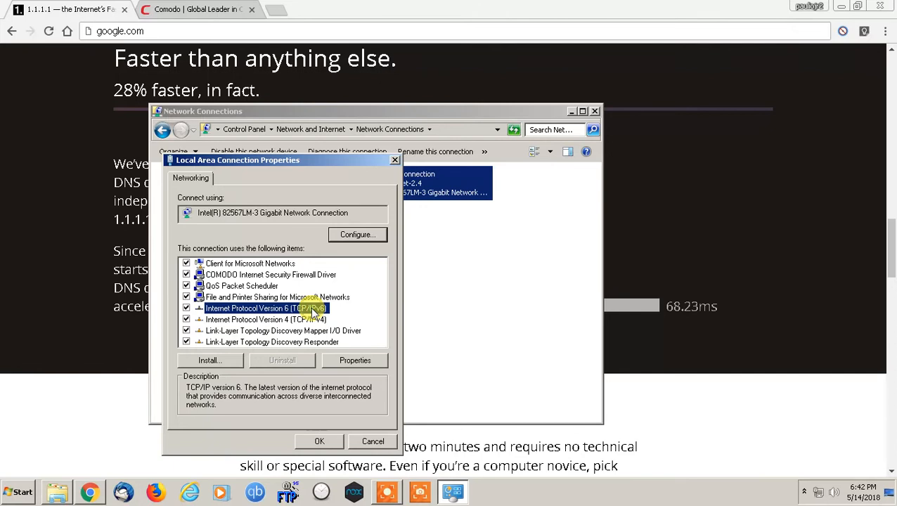
pyautogui.click(265, 319)
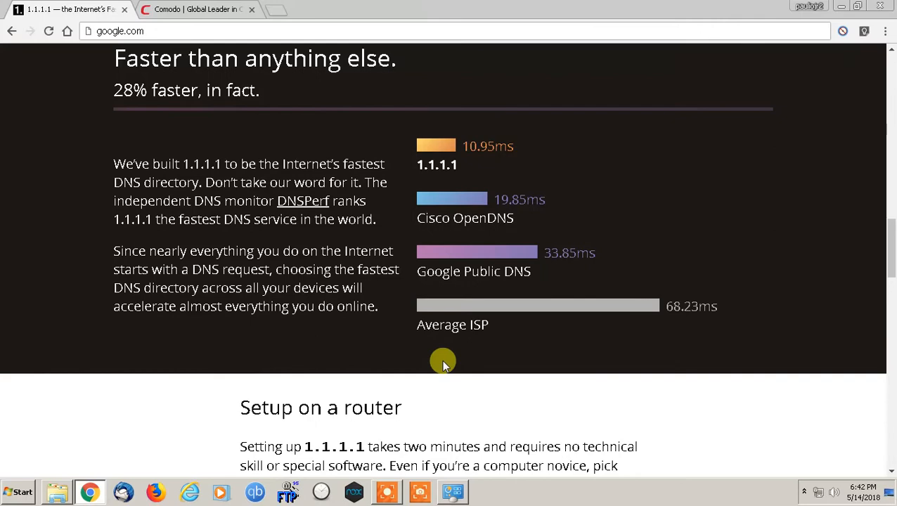
# Step: Scroll the 1.1.1.1 page to the Windows DNS addresses, then restore the connection properties
pyautogui.scroll(-3)
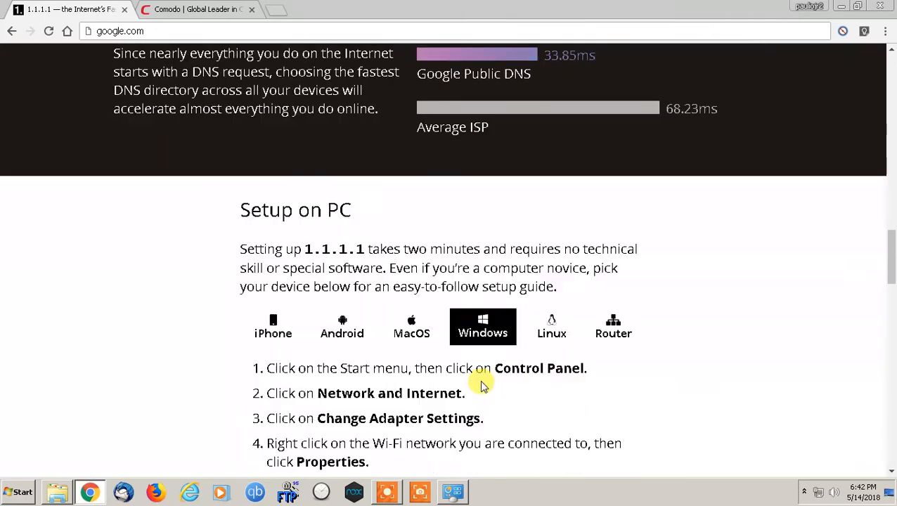
pyautogui.scroll(-3)
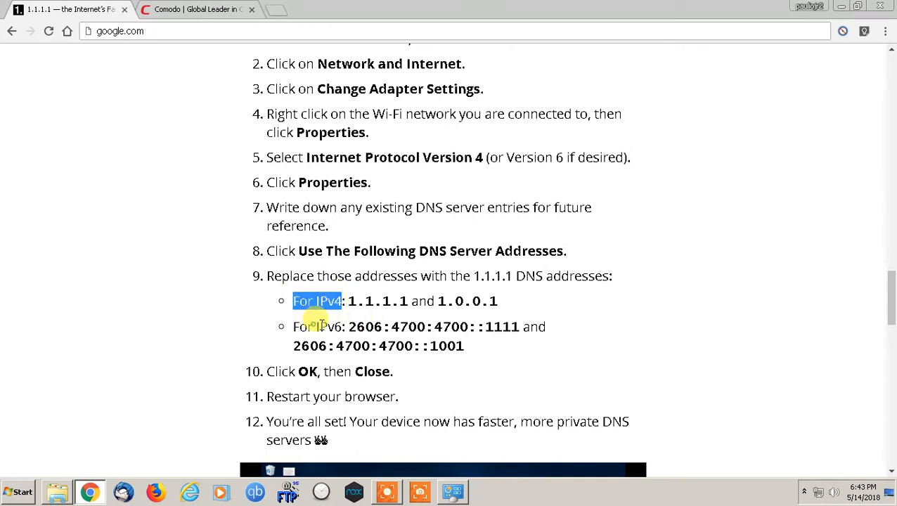
pyautogui.click(453, 491)
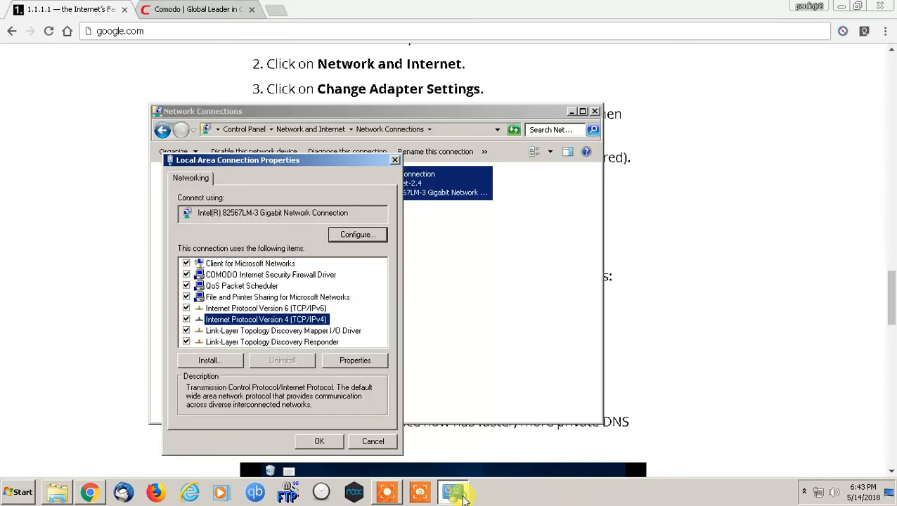
# Step: Open the IPv4 properties showing DNS 1.1.1.1 and 1.0.0.1, then switch to Comodo
pyautogui.click(266, 308)
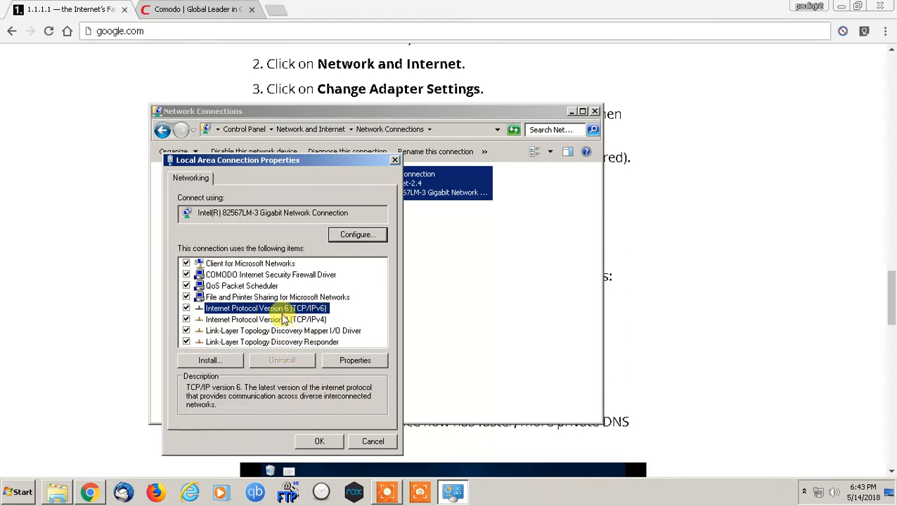
pyautogui.click(266, 319)
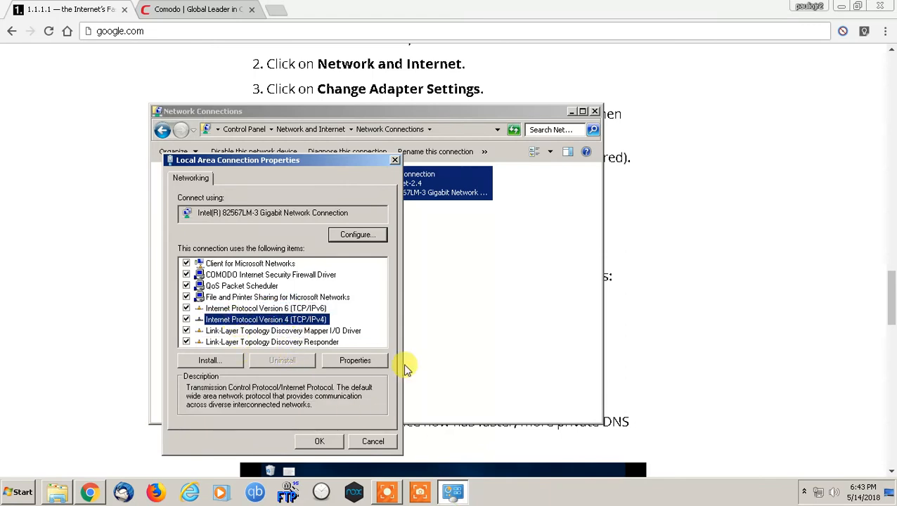
pyautogui.click(354, 360)
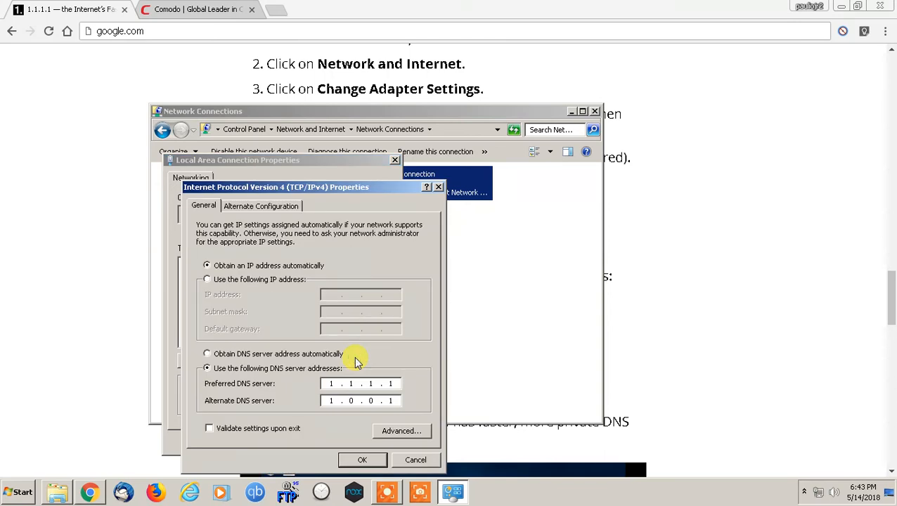
pyautogui.moveTo(199, 362)
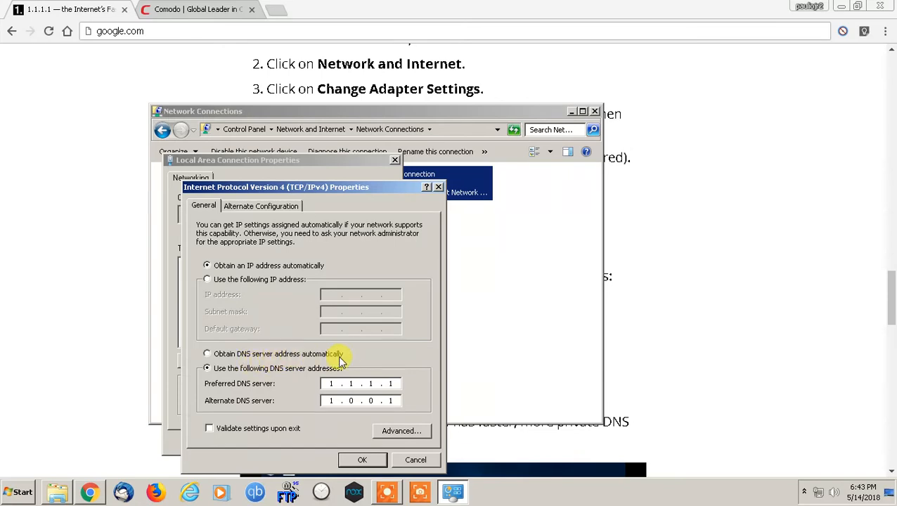
pyautogui.moveTo(349, 359)
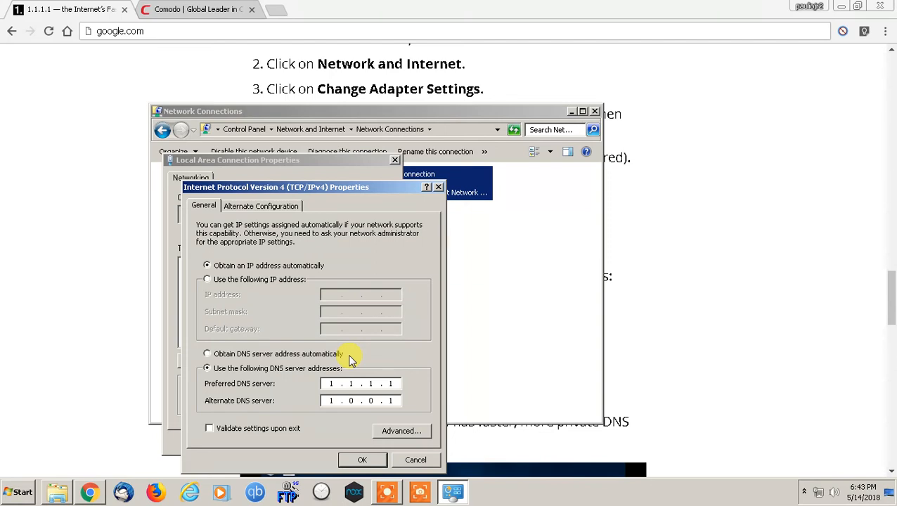
pyautogui.click(197, 9)
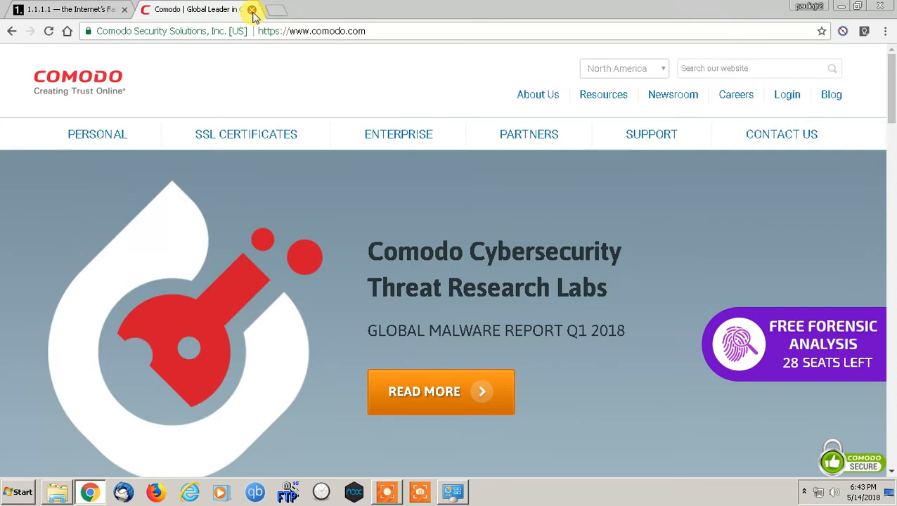
# Step: Close the Comodo browser tab to bring back the IPv4 DNS settings
pyautogui.click(312, 30)
pyautogui.write('google')
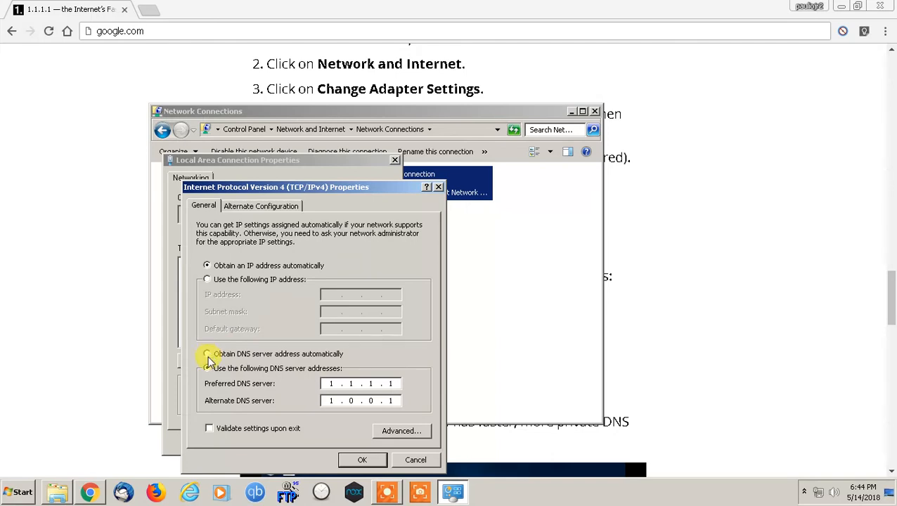
# Step: Close IPv4 properties, open IPv6 properties, and copy 2606:4700:4700::1111 from the guide
pyautogui.click(207, 367)
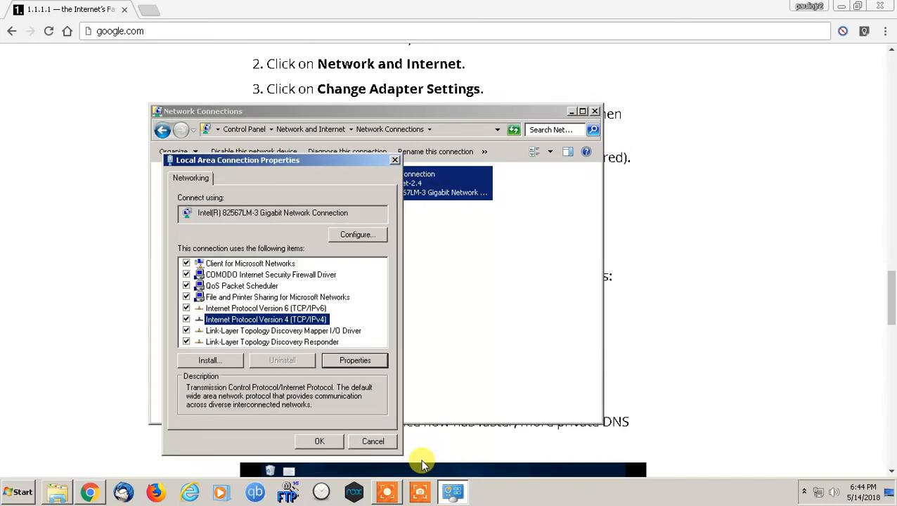
pyautogui.click(266, 308)
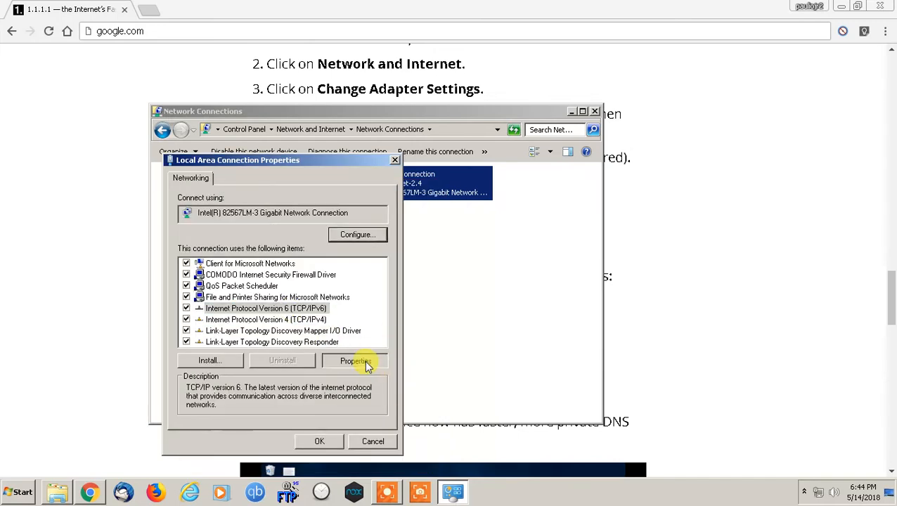
pyautogui.click(355, 360)
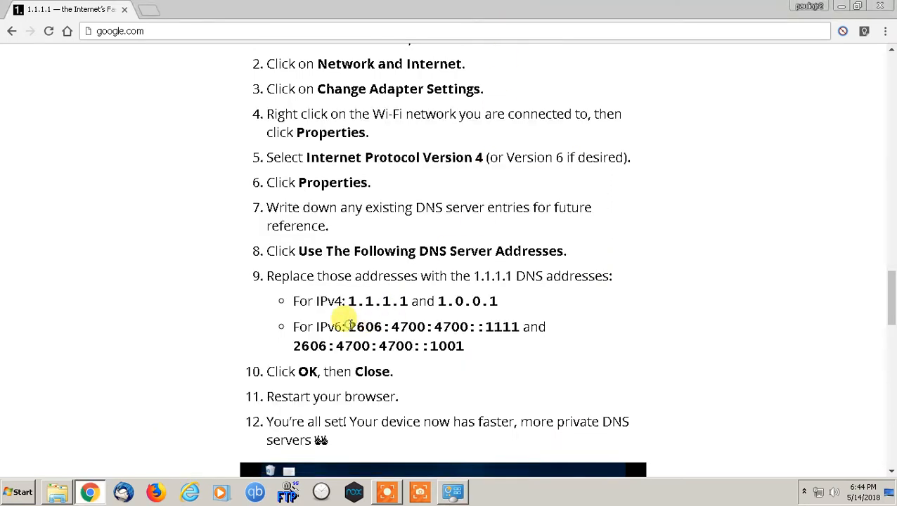
pyautogui.moveTo(347, 326); pyautogui.dragTo(517, 326)
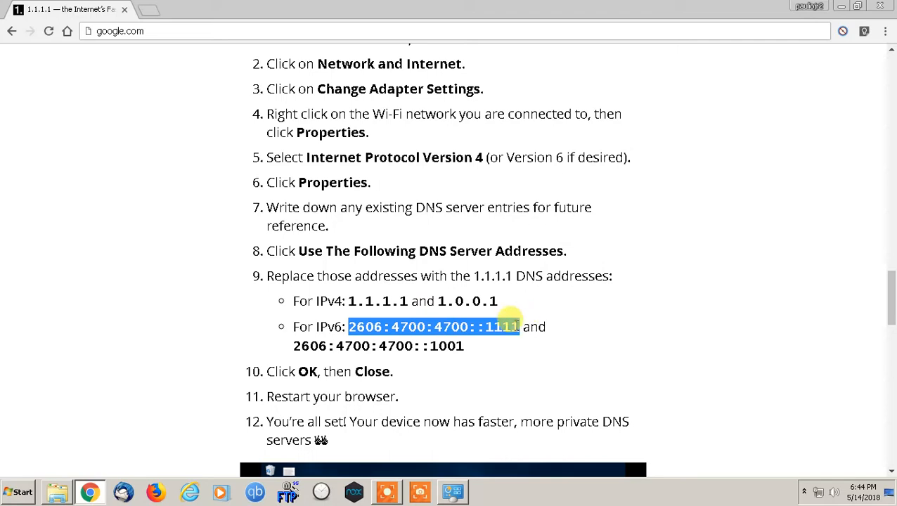
pyautogui.rightClick(503, 326)
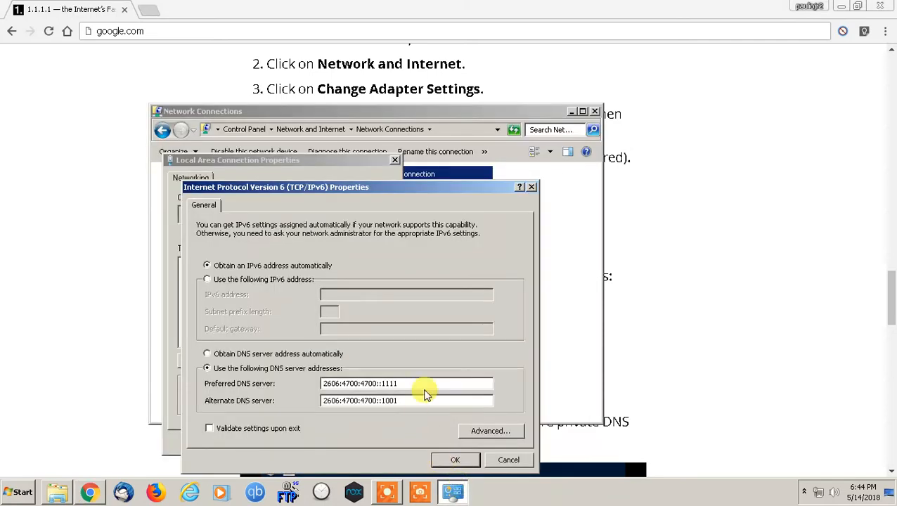
# Step: Close the IPv6 Properties, Local Area Connection Properties and Network Connections windows
pyautogui.rightClick(407, 383)
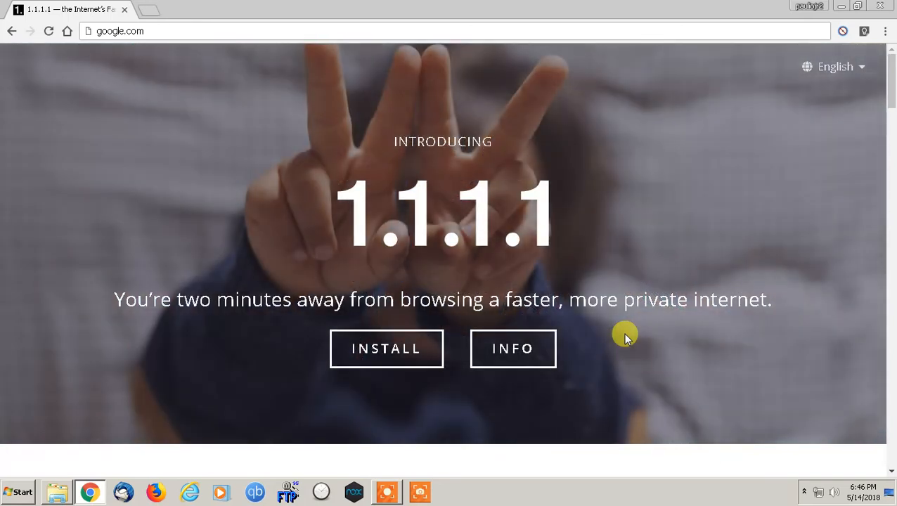
pyautogui.moveTo(386, 349)
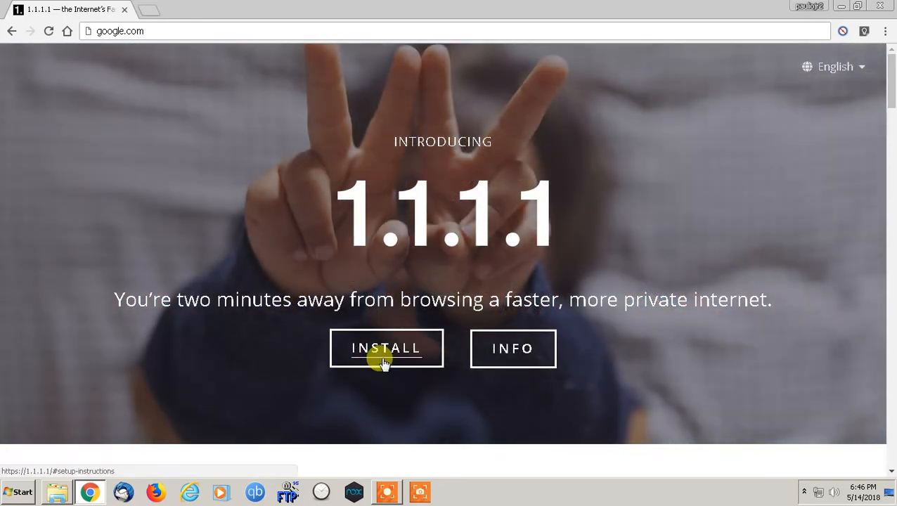
# Step: Jump to the 1.1.1.1 install section and scroll to the Android setup guide
pyautogui.click(386, 348)
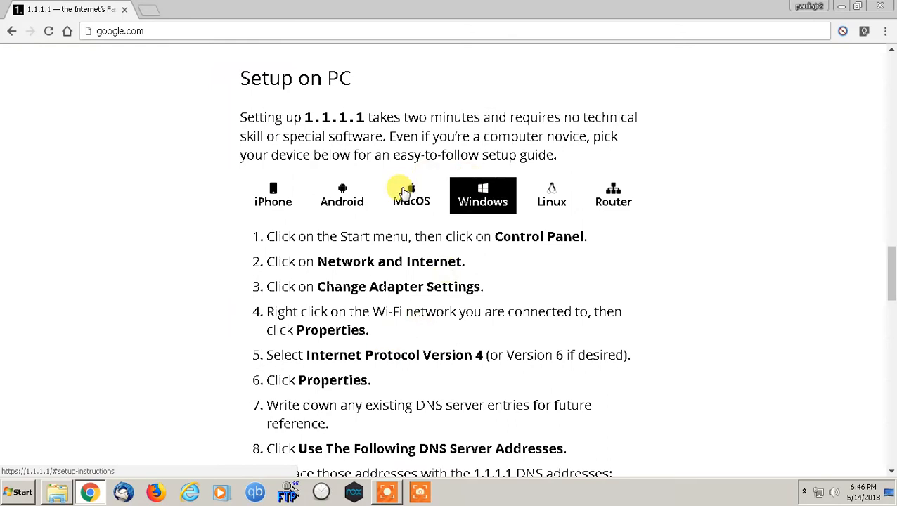
pyautogui.moveTo(613, 202)
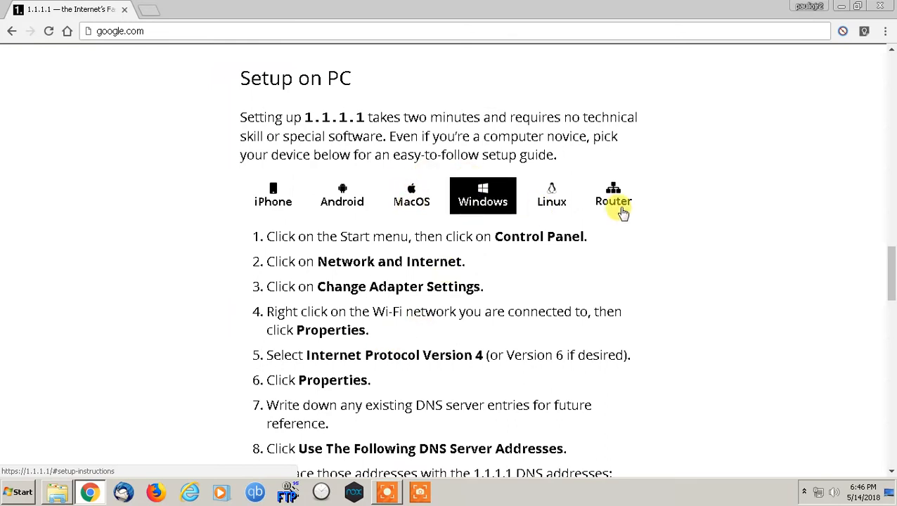
pyautogui.moveTo(350, 208)
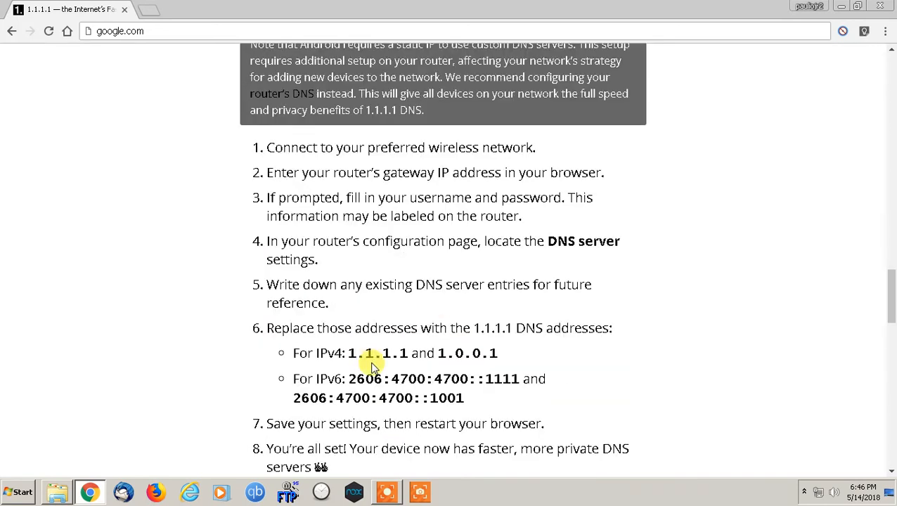
pyautogui.scroll(-3)
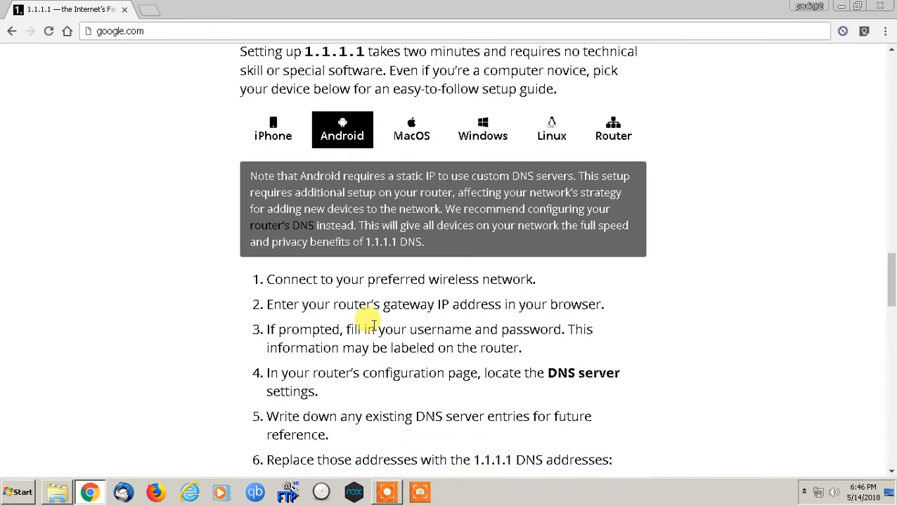
pyautogui.scroll(3)
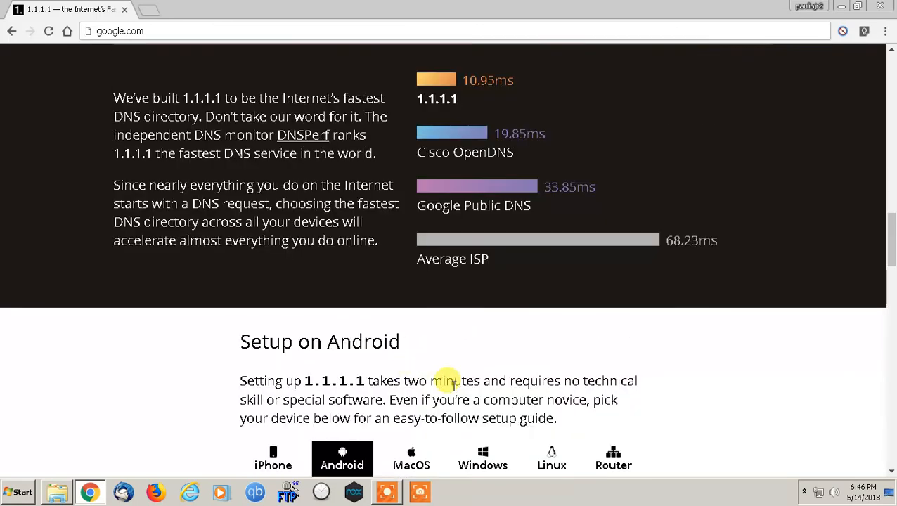
pyautogui.moveTo(591, 396)
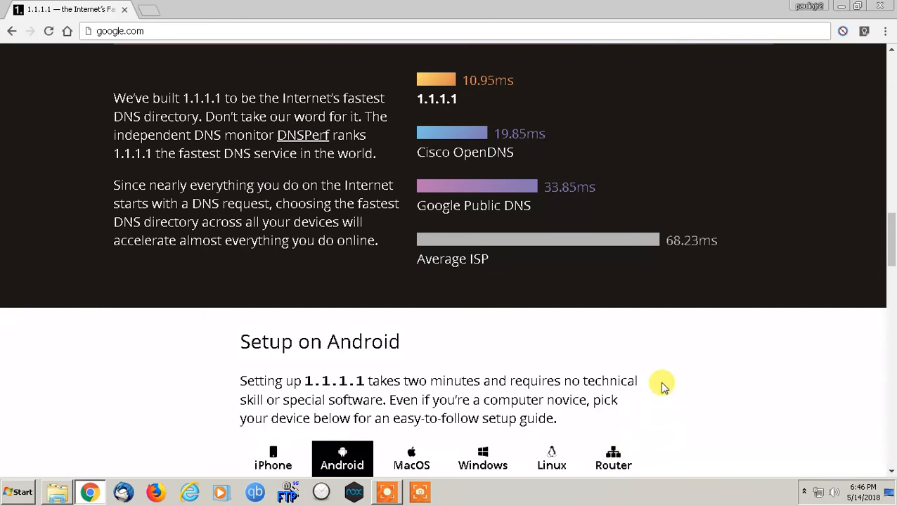
pyautogui.moveTo(621, 431)
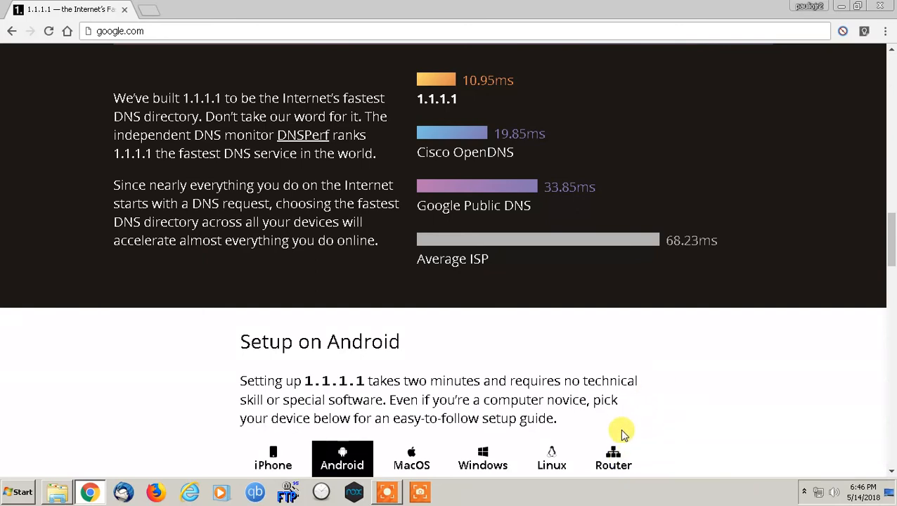